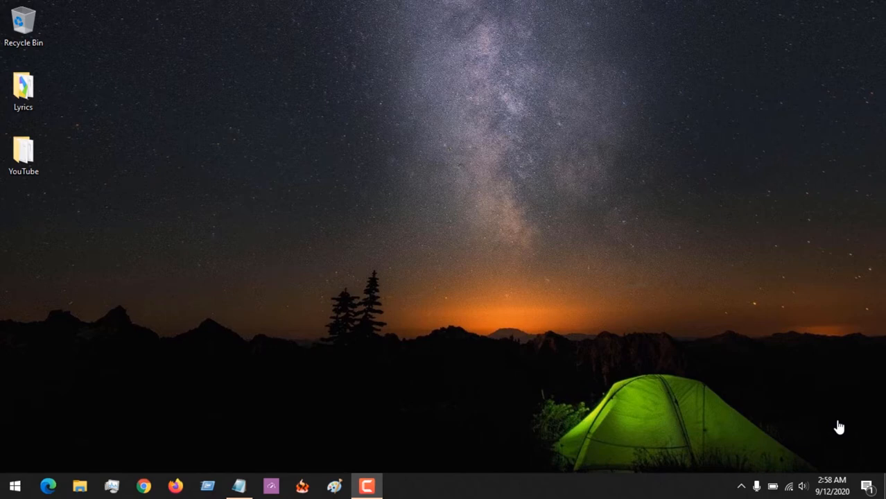
{"action": "mouse_move", "coordinate": [651, 275]}
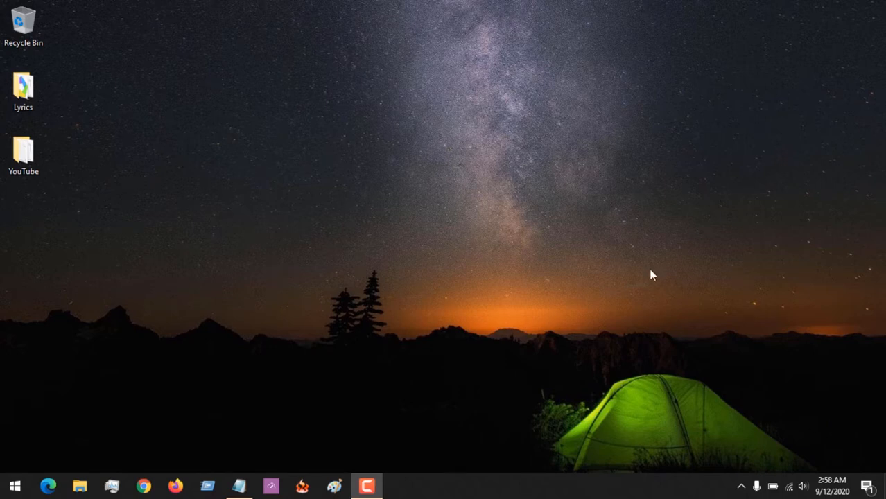
{"action": "mouse_move", "coordinate": [338, 183]}
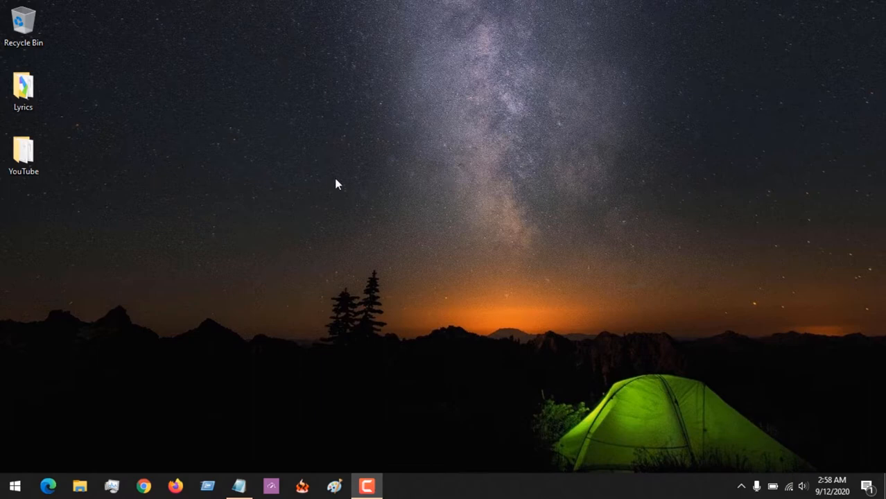
{"action": "mouse_move", "coordinate": [21, 477]}
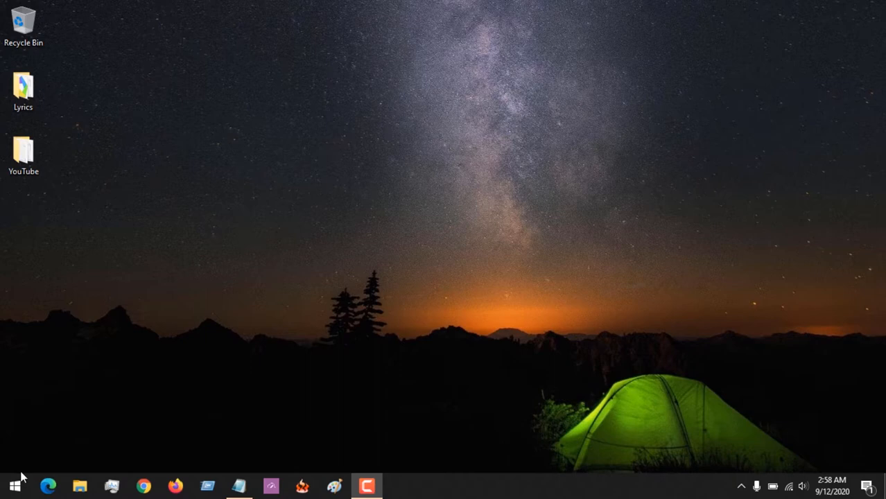
- Launch Vivaldi from the taskbar and cancel the Default Browser prompt
{"action": "left_click", "coordinate": [15, 485]}
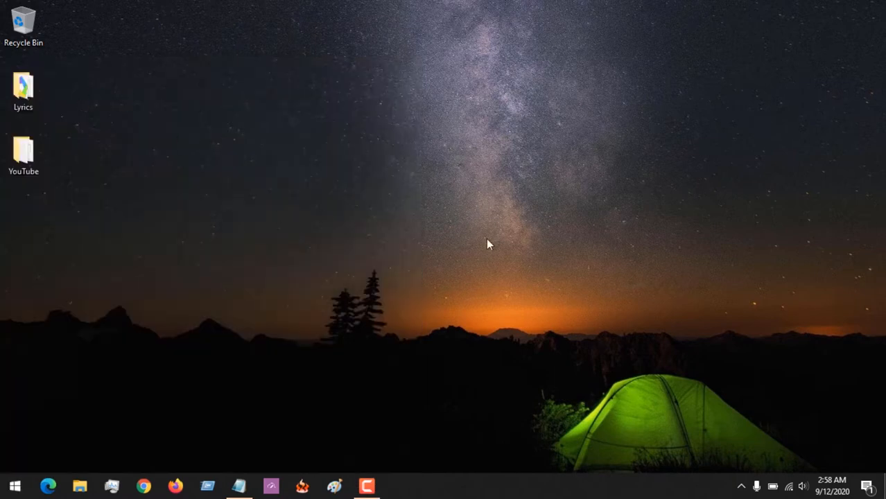
{"action": "left_click", "coordinate": [399, 485]}
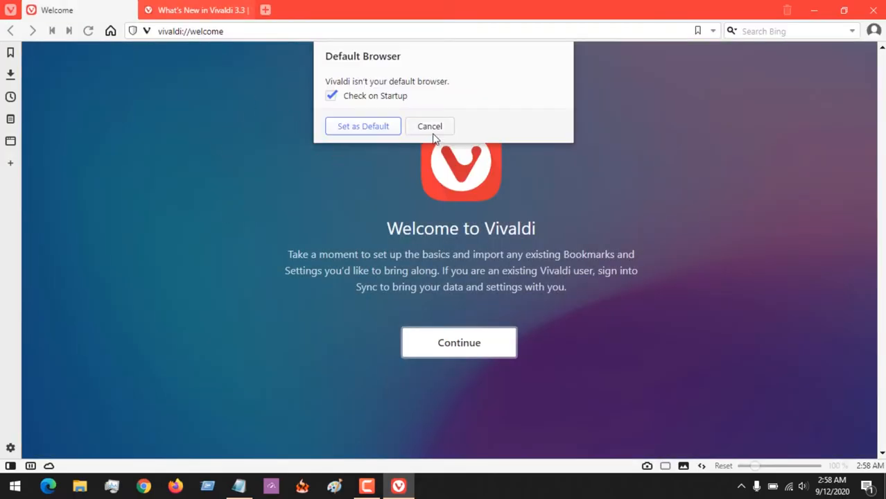
{"action": "left_click", "coordinate": [430, 125]}
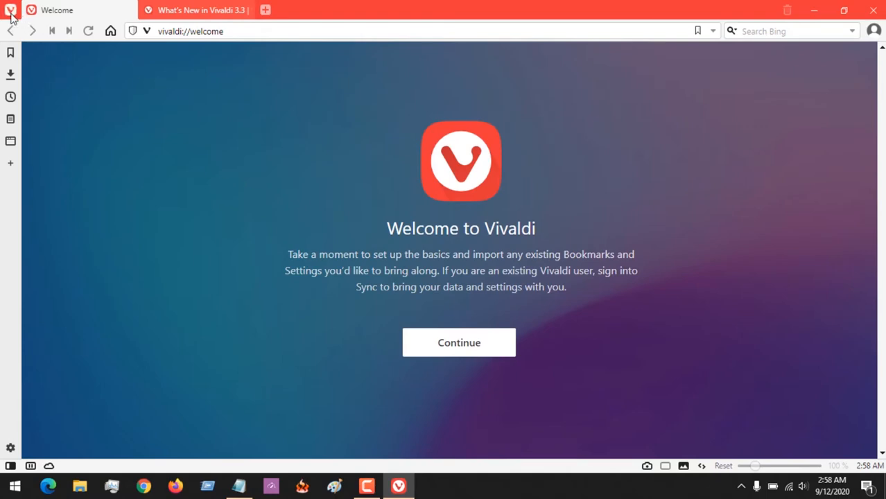
- Bring up the Tools submenu from the Vivaldi main menu
{"action": "left_click", "coordinate": [11, 9]}
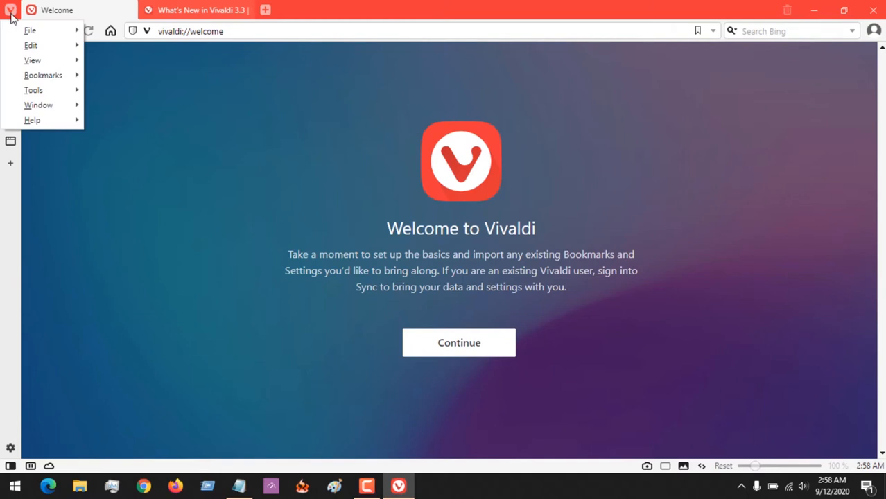
{"action": "left_click", "coordinate": [38, 105]}
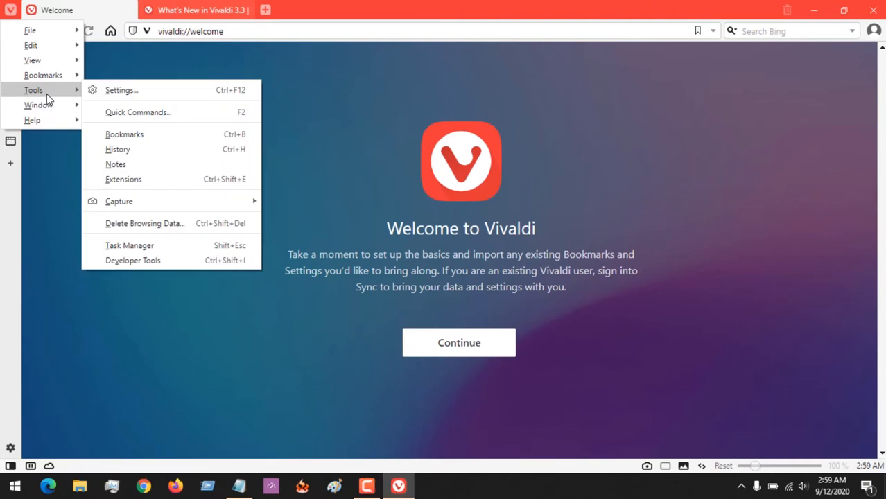
{"action": "mouse_move", "coordinate": [122, 90]}
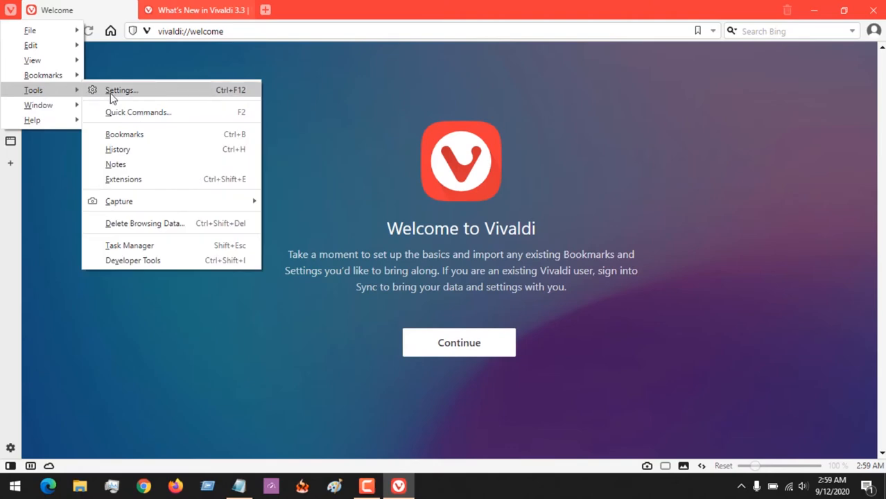
- Open Settings from Tools and maximize the Settings window on the General page
{"action": "left_click", "coordinate": [119, 88]}
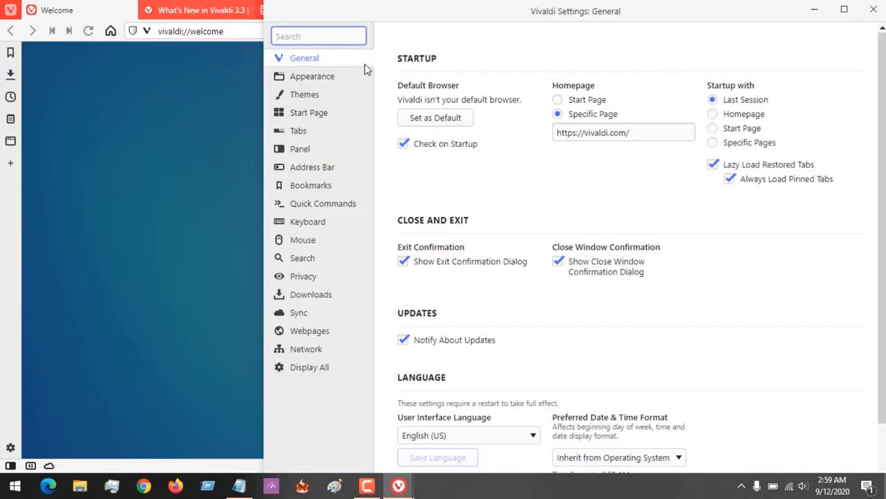
{"action": "left_click", "coordinate": [843, 9]}
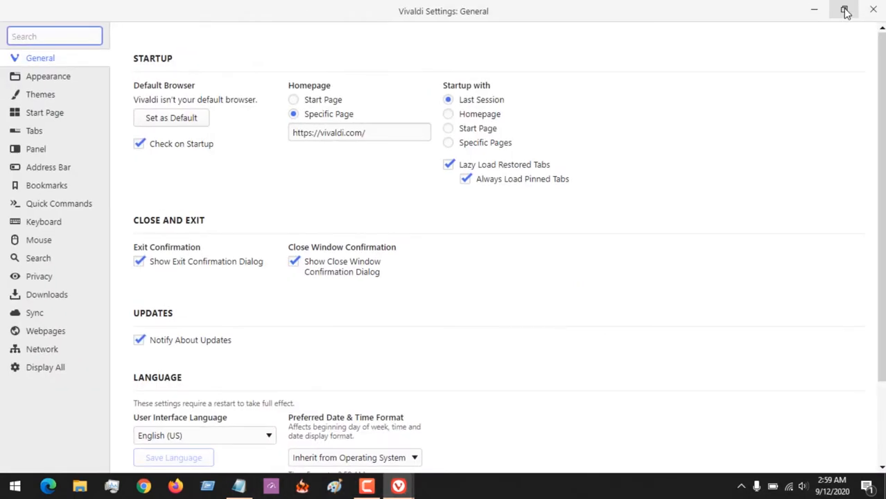
{"action": "left_click", "coordinate": [842, 11]}
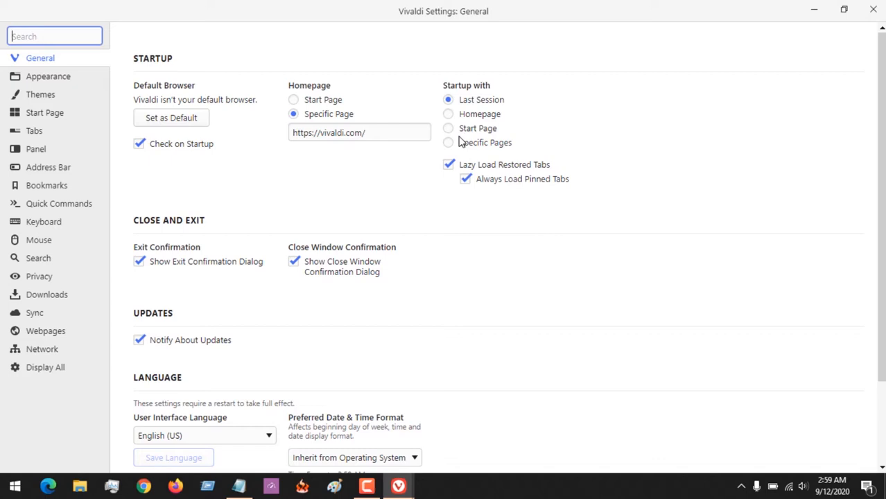
{"action": "mouse_move", "coordinate": [366, 189]}
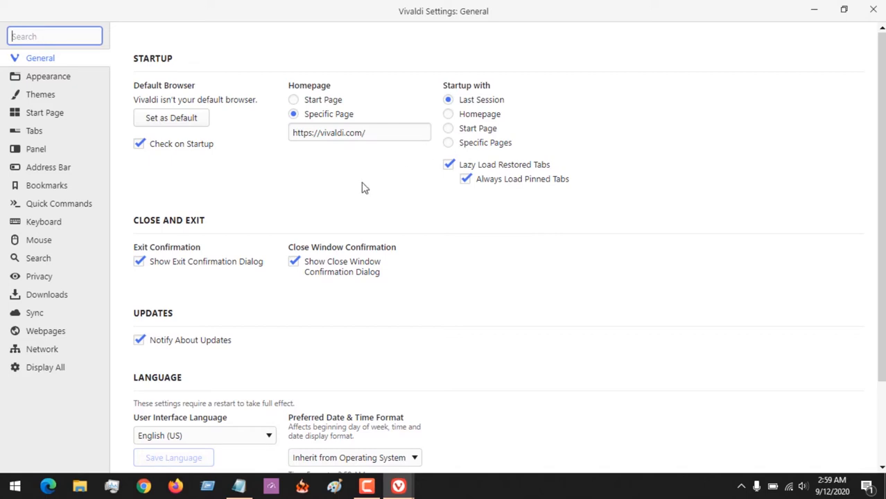
{"action": "mouse_move", "coordinate": [209, 229]}
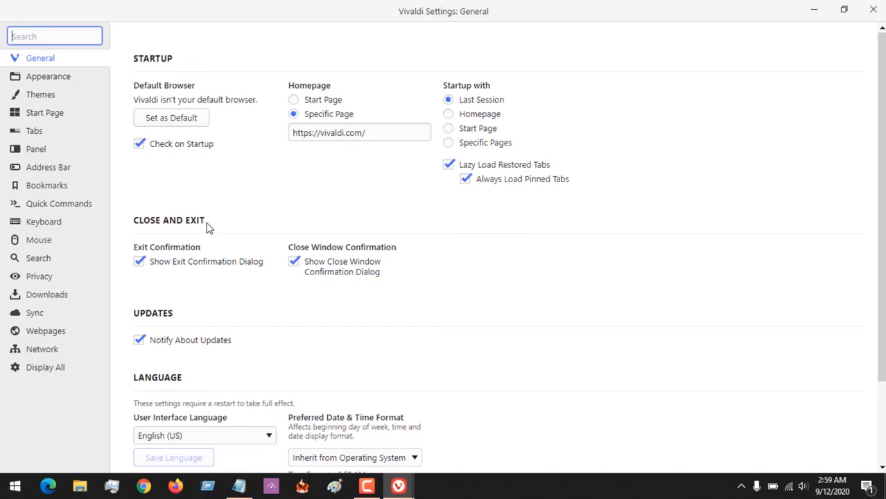
{"action": "mouse_move", "coordinate": [41, 252]}
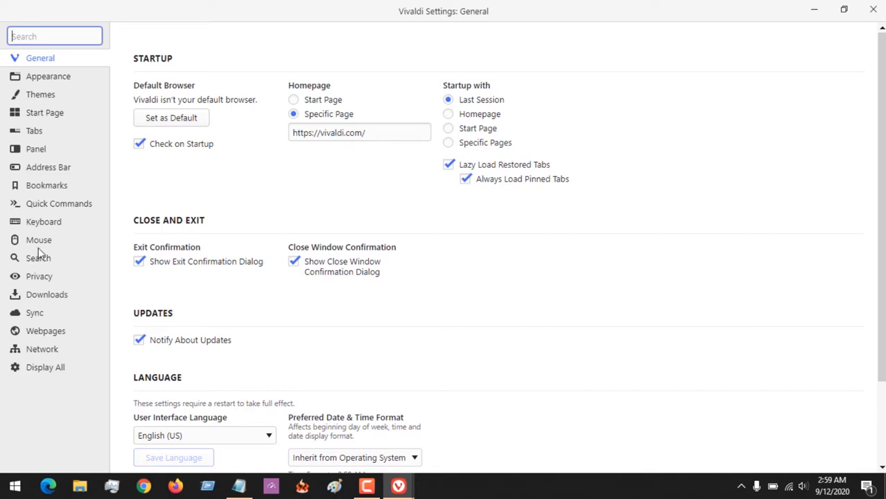
{"action": "left_click", "coordinate": [38, 258]}
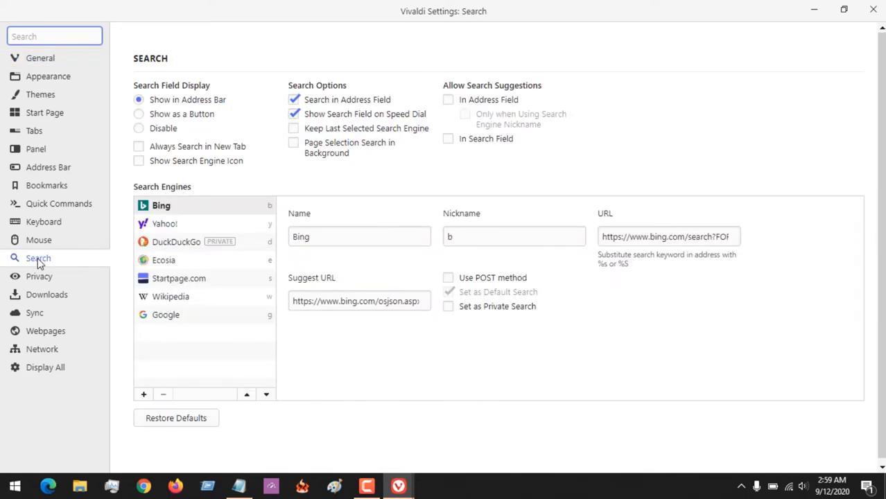
{"action": "mouse_move", "coordinate": [173, 187]}
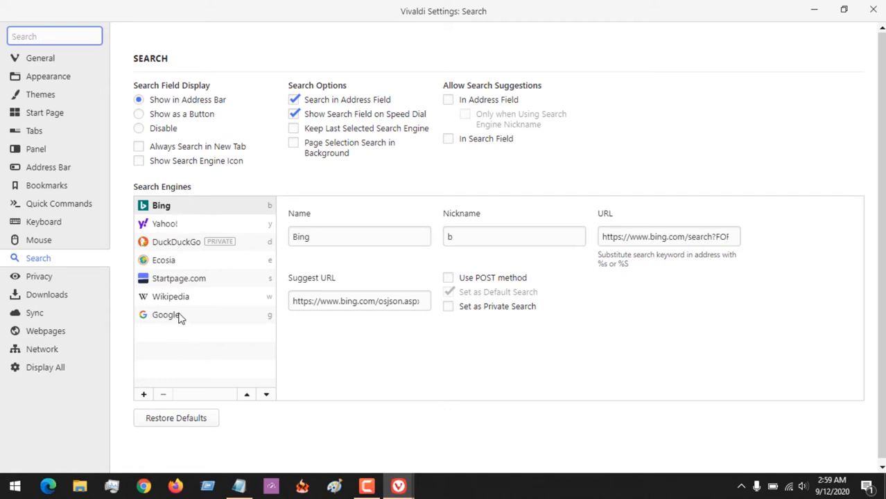
{"action": "mouse_move", "coordinate": [179, 216]}
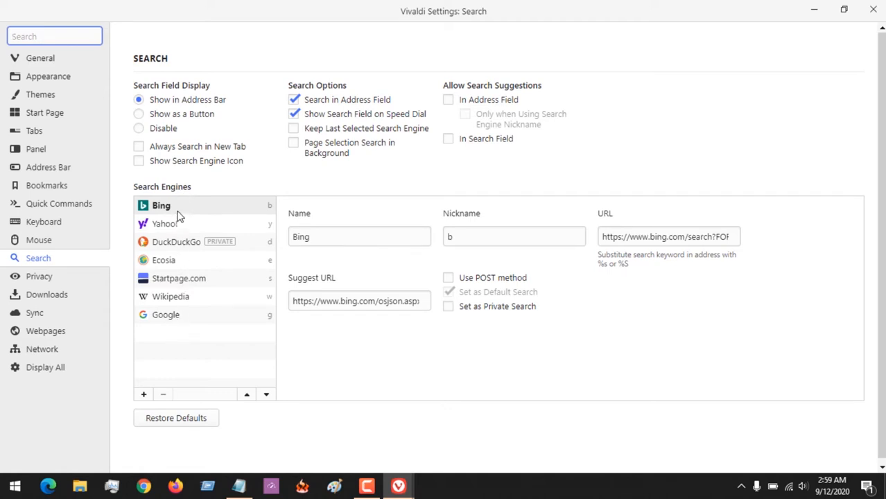
{"action": "mouse_move", "coordinate": [178, 393]}
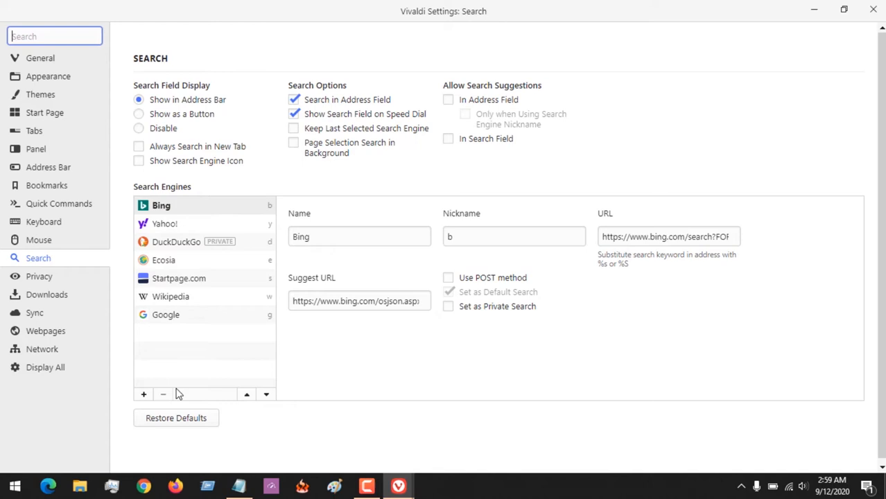
{"action": "mouse_move", "coordinate": [205, 228]}
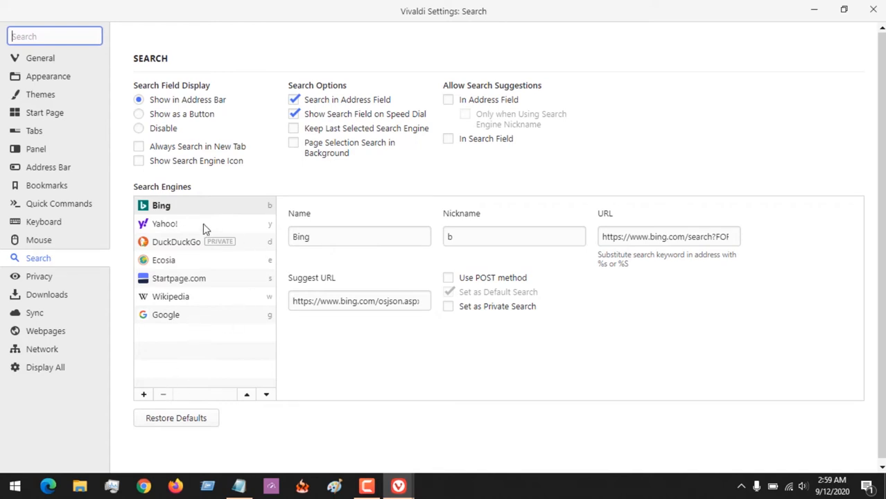
{"action": "left_click", "coordinate": [160, 205]}
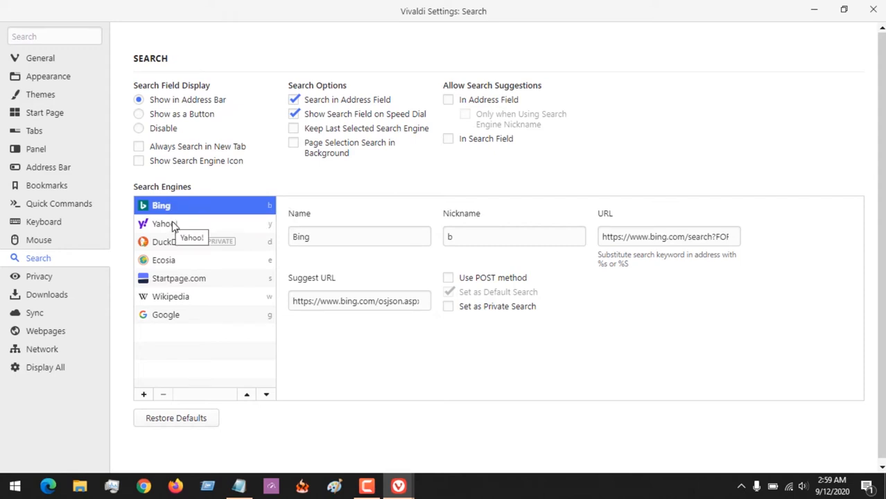
- Make Yahoo! the default search engine via its context menu
{"action": "right_click", "coordinate": [165, 224]}
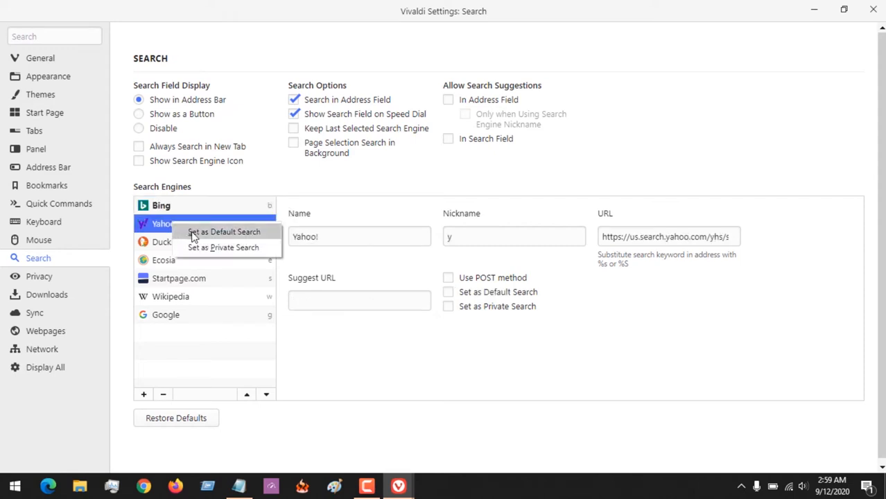
{"action": "left_click", "coordinate": [224, 232]}
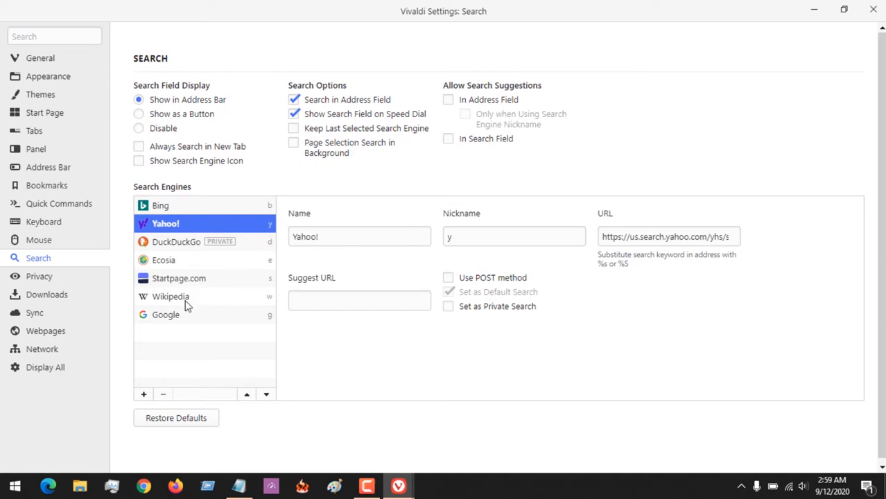
- Select Google and make it the default search engine instead
{"action": "left_click", "coordinate": [167, 315]}
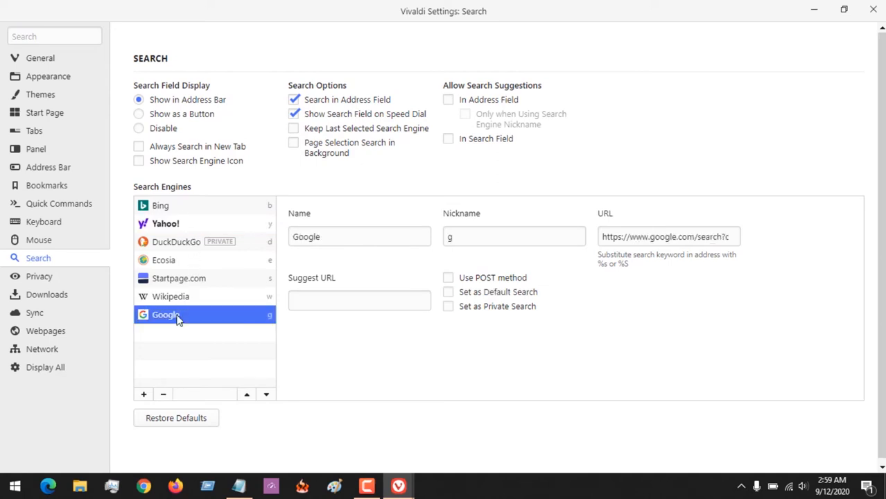
{"action": "right_click", "coordinate": [165, 315]}
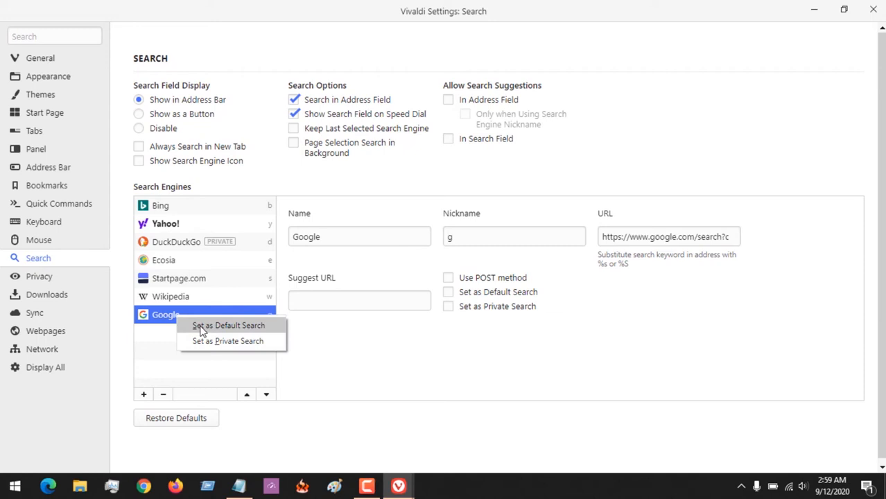
{"action": "left_click", "coordinate": [227, 324]}
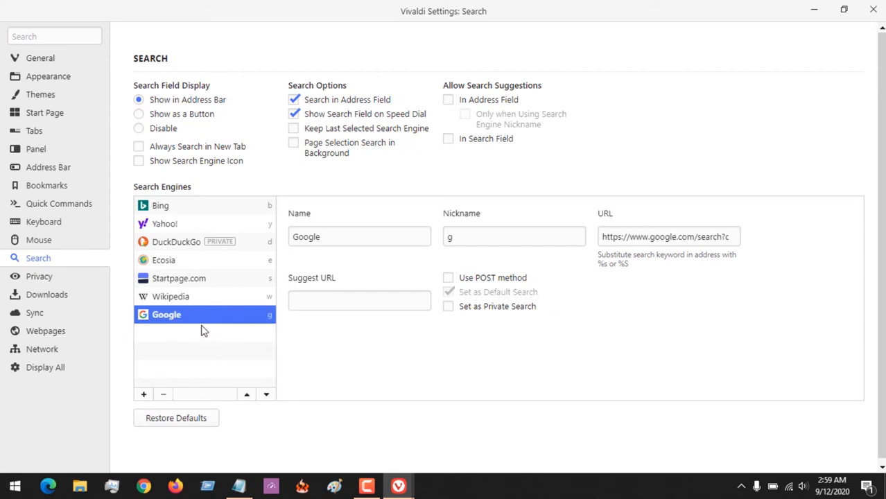
{"action": "mouse_move", "coordinate": [191, 228]}
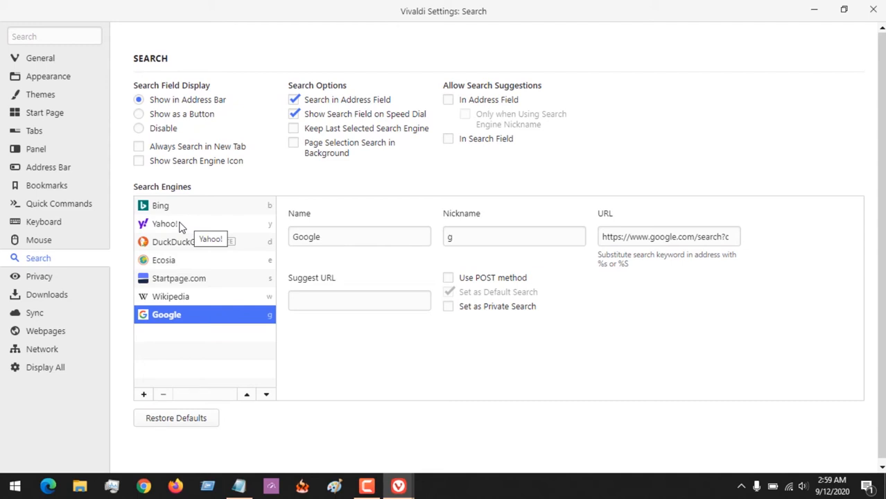
- Set Yahoo! as the private search engine, then select Google in the list
{"action": "right_click", "coordinate": [165, 224]}
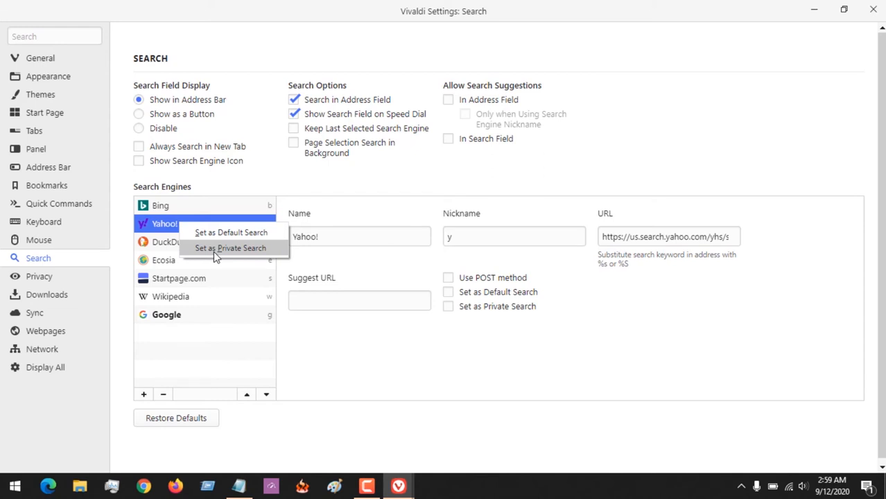
{"action": "left_click", "coordinate": [230, 248]}
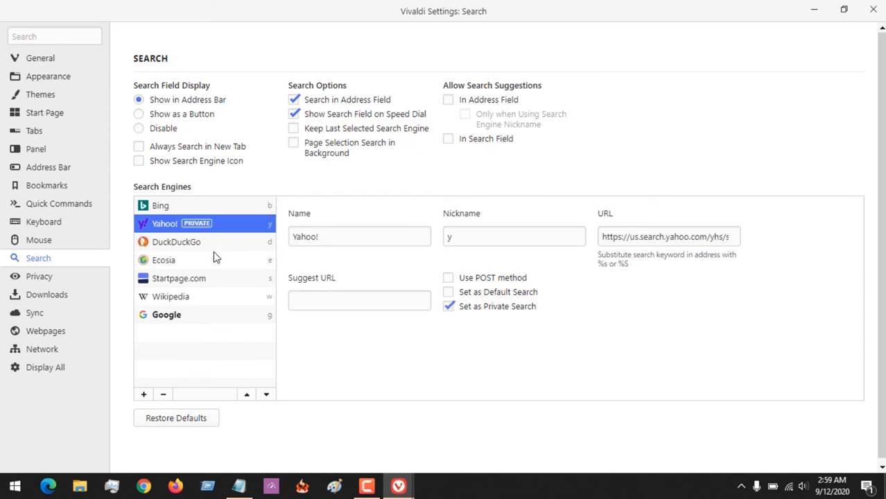
{"action": "mouse_move", "coordinate": [189, 327]}
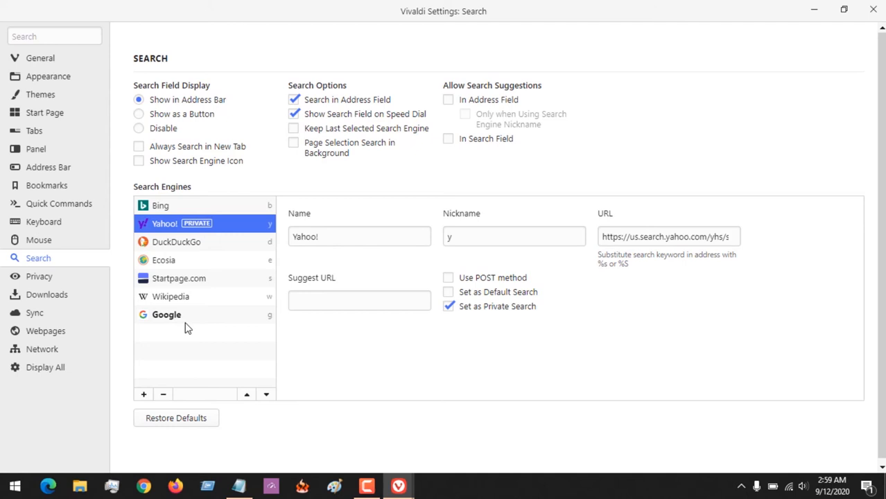
{"action": "left_click", "coordinate": [166, 313]}
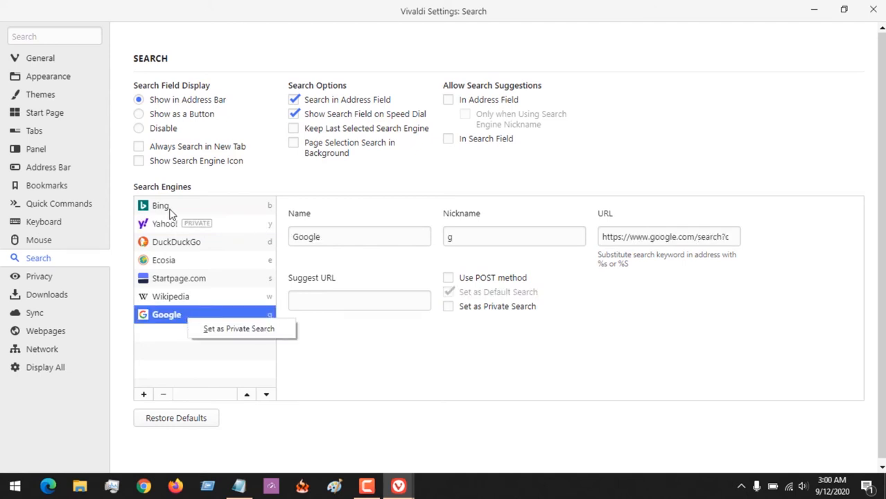
- Restore Bing as the default search engine via its context menu
{"action": "right_click", "coordinate": [161, 206]}
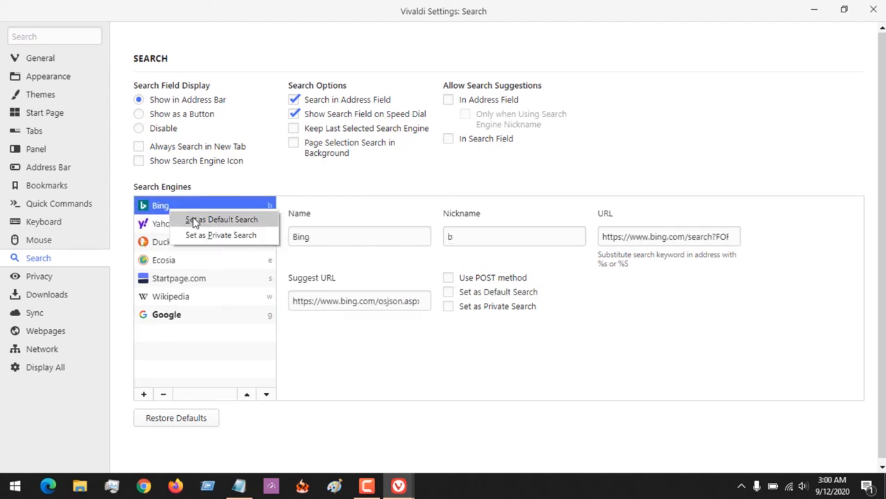
{"action": "left_click", "coordinate": [221, 219]}
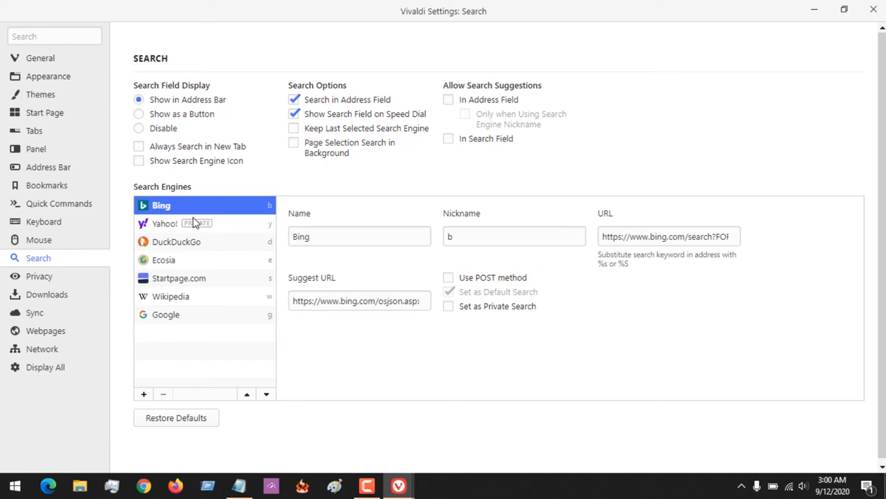
- Restore DuckDuckGo as the private search engine via its context menu
{"action": "right_click", "coordinate": [176, 241]}
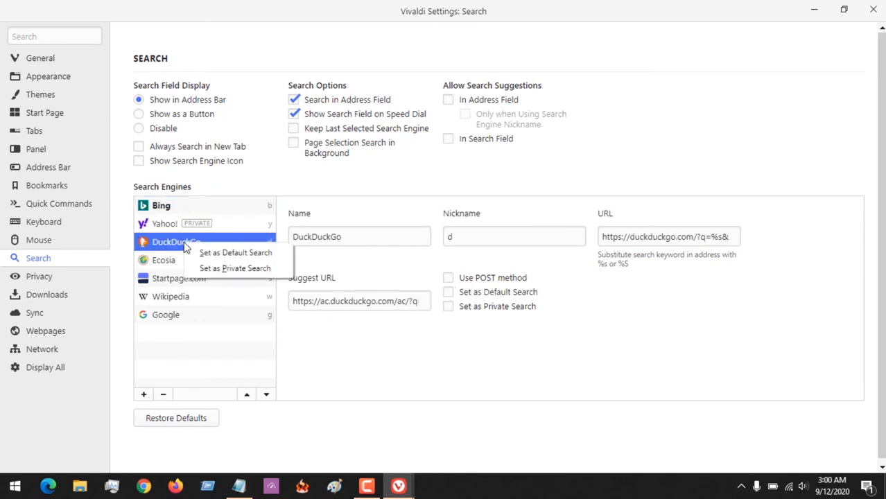
{"action": "left_click", "coordinate": [236, 269]}
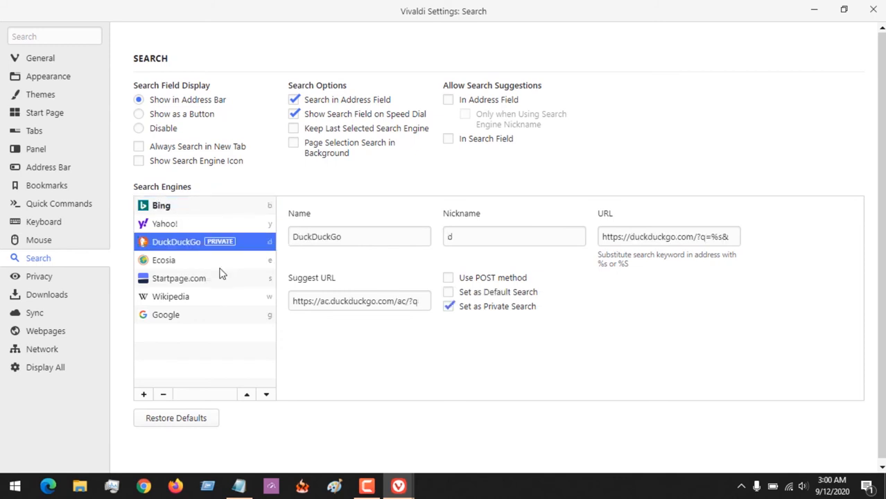
{"action": "mouse_move", "coordinate": [305, 374]}
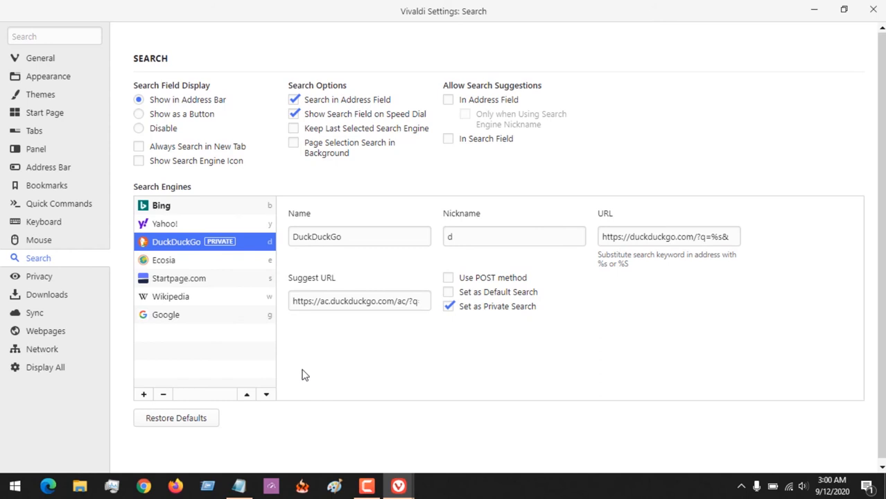